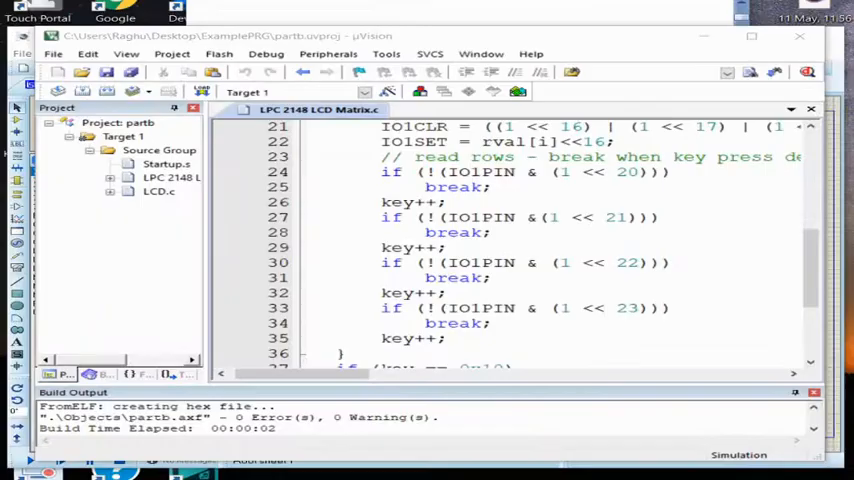
# Step: Close the LPC 2148 LCD Matrix.c source so the editor has no file open
pyautogui.click(296, 92)
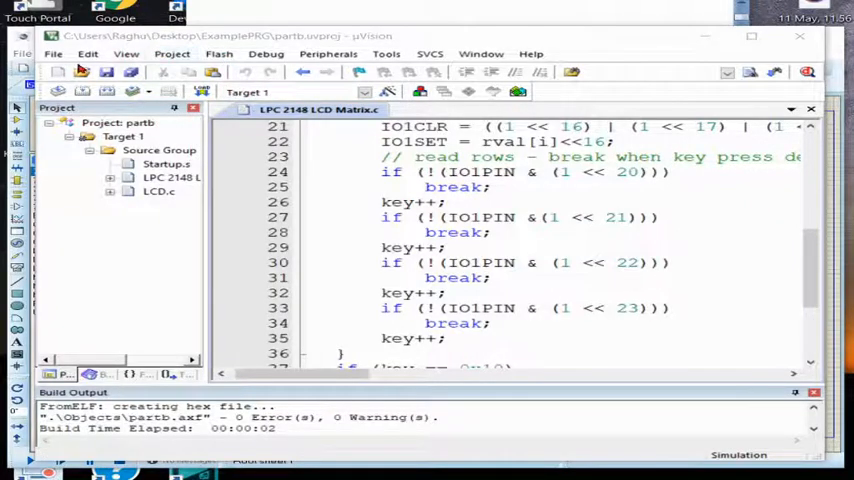
pyautogui.click(52, 52)
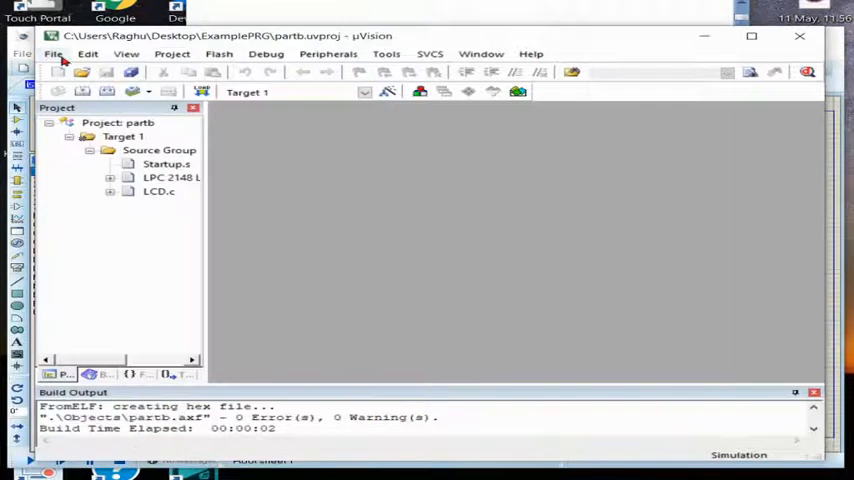
# Step: Open LPC 2148 sevenseg from G:\proteus Project on the Office file drive
pyautogui.click(52, 54)
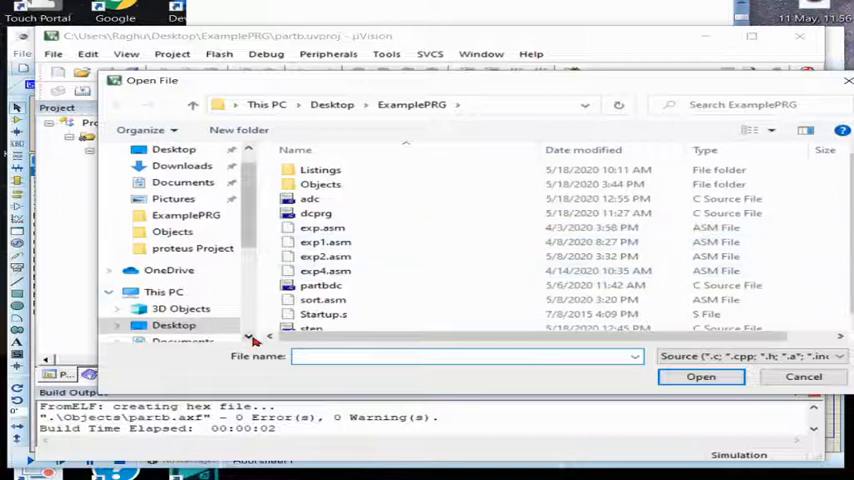
pyautogui.scroll(-3)
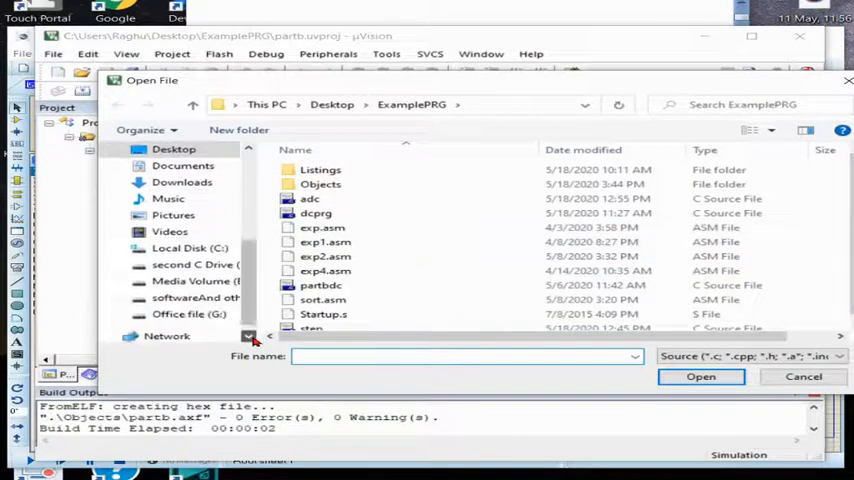
pyautogui.click(184, 296)
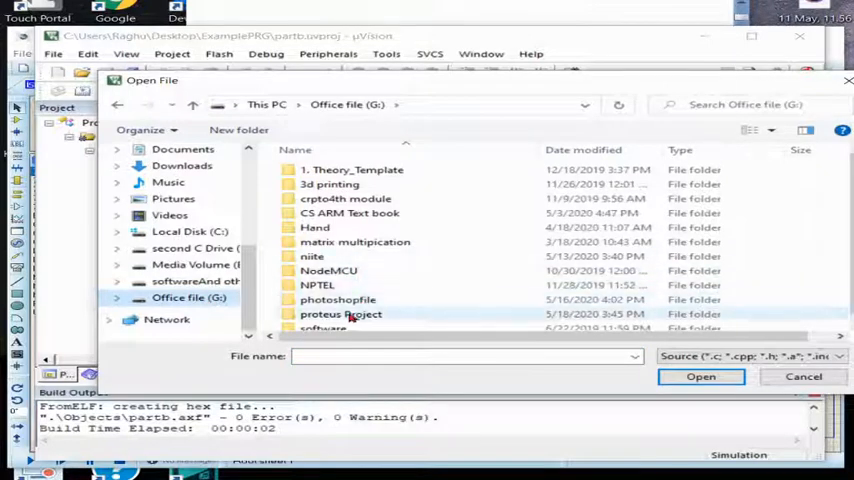
pyautogui.doubleClick(340, 312)
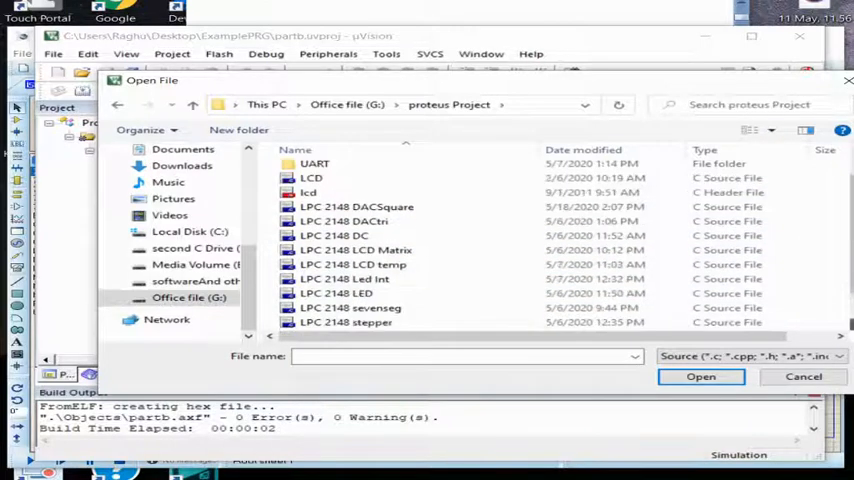
pyautogui.click(350, 280)
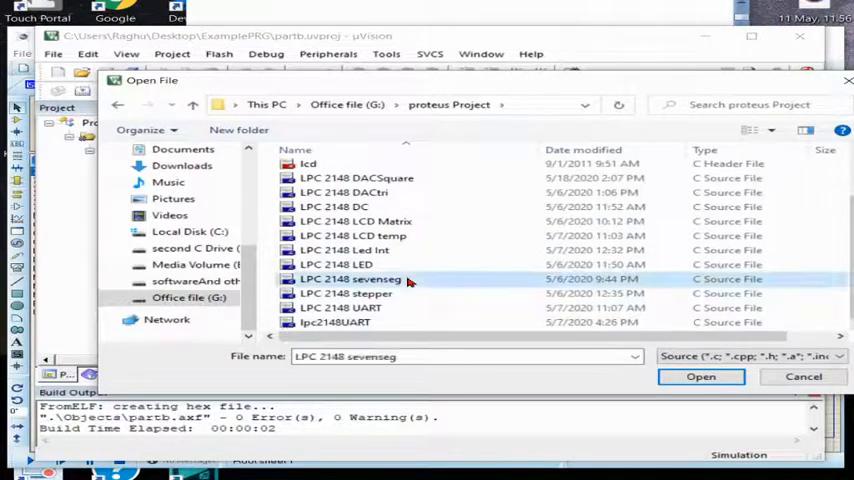
pyautogui.click(700, 376)
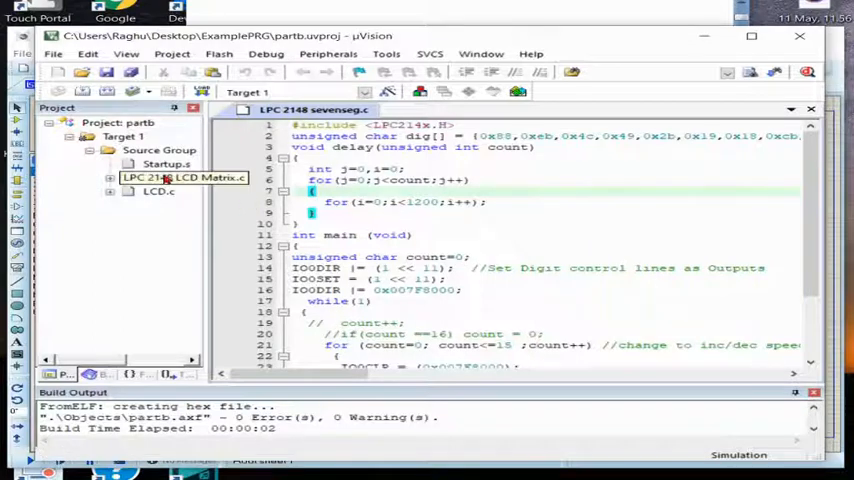
# Step: Remove LPC 2148 LCD Matrix.c and LCD.c from the project, leaving only Startup.s
pyautogui.rightClick(180, 178)
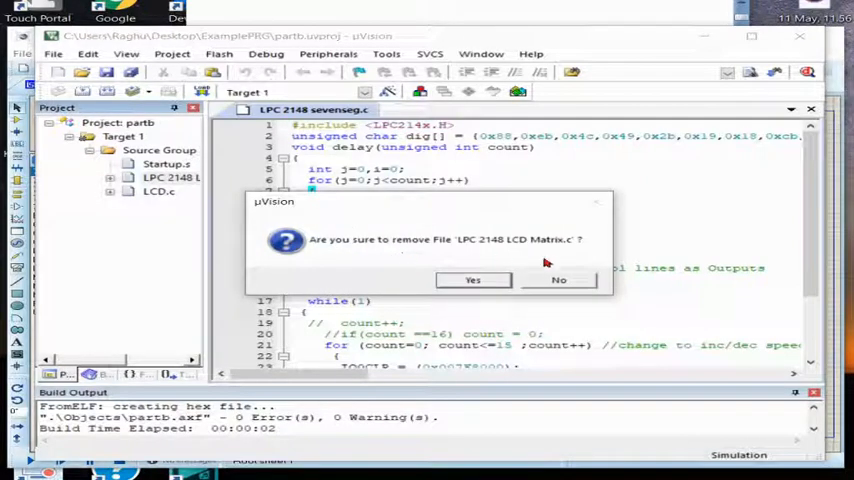
pyautogui.click(472, 280)
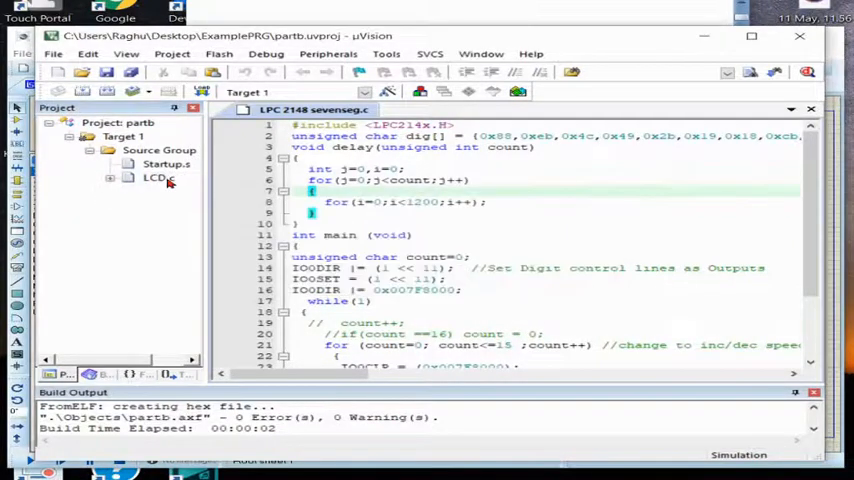
pyautogui.rightClick(158, 178)
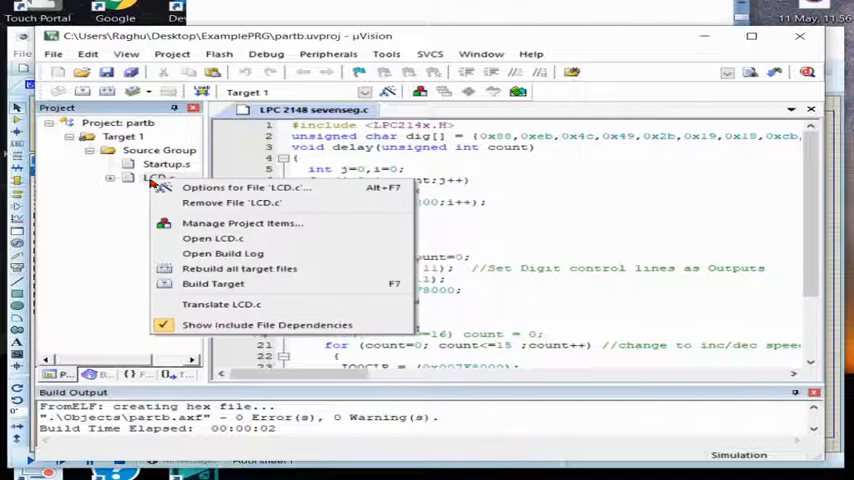
pyautogui.click(232, 202)
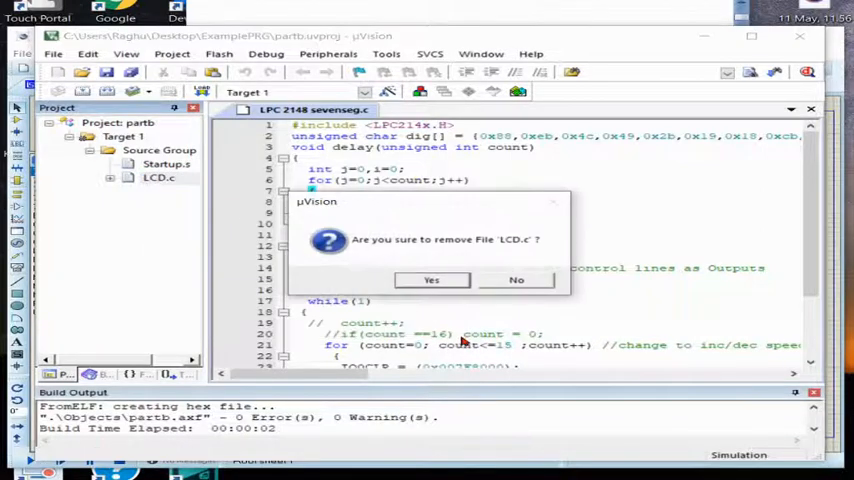
pyautogui.click(432, 280)
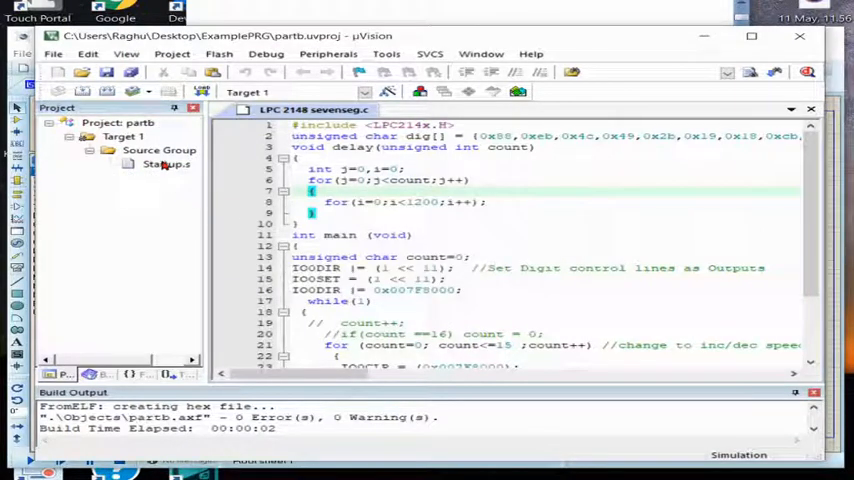
# Step: Add the LPC 2148 sevenseg file to Source Group 1 beside Startup.s
pyautogui.rightClick(160, 150)
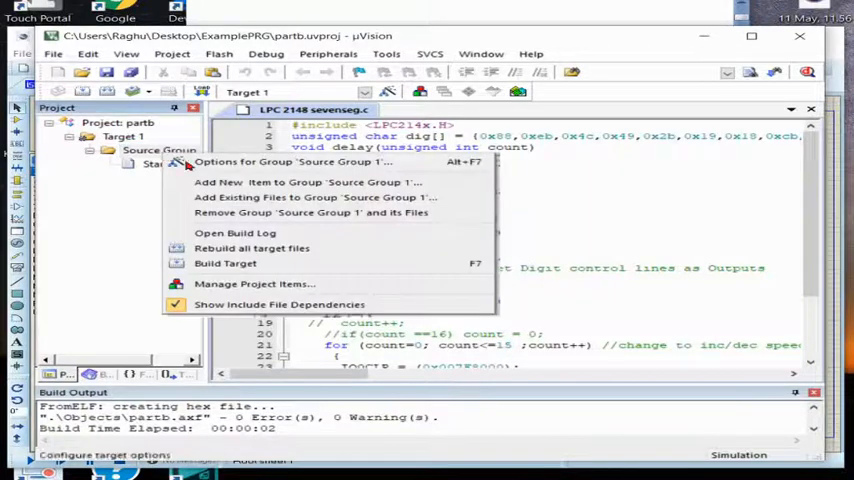
pyautogui.click(312, 196)
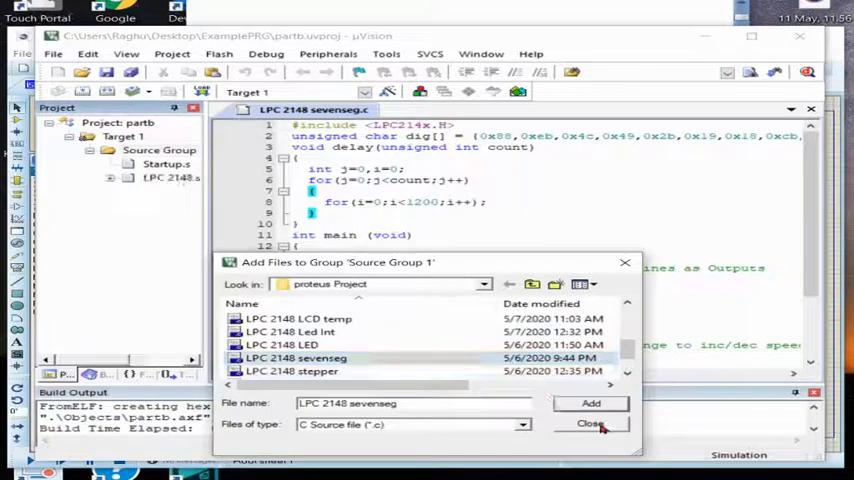
pyautogui.click(590, 424)
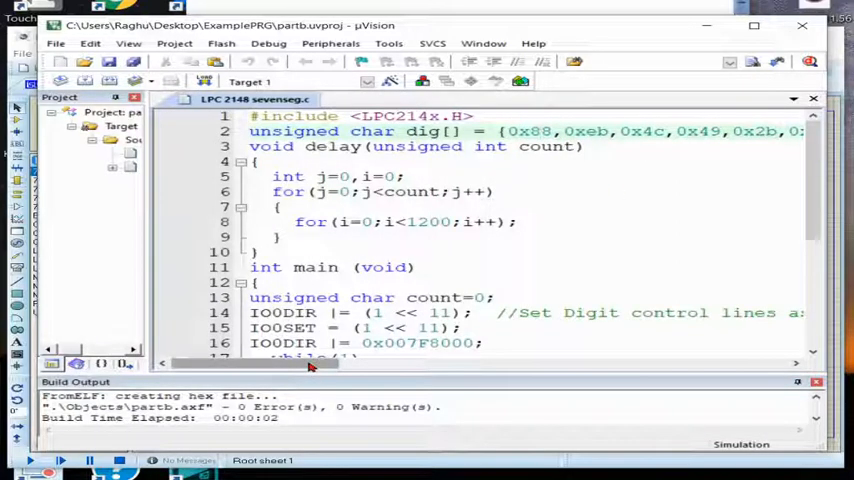
pyautogui.hscroll(3)
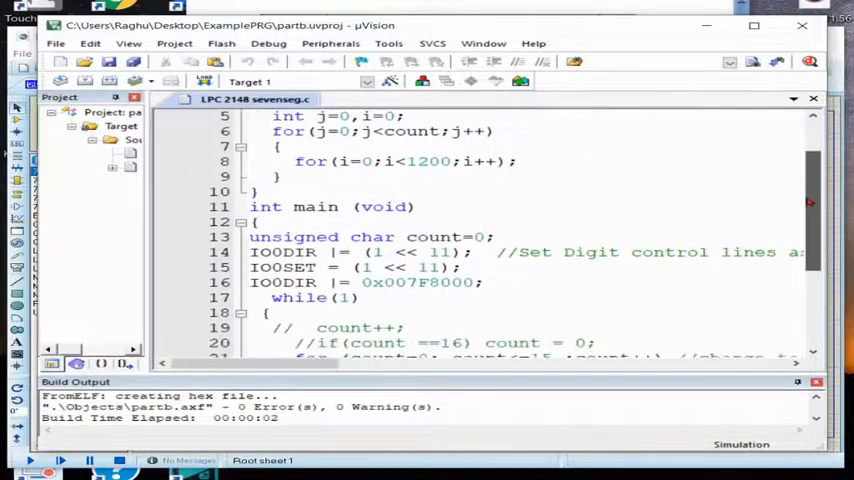
pyautogui.scroll(-3)
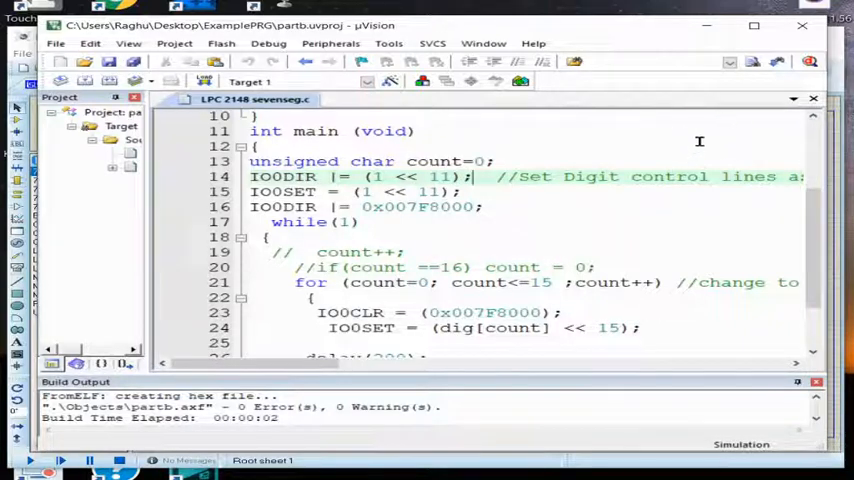
pyautogui.moveTo(410, 216)
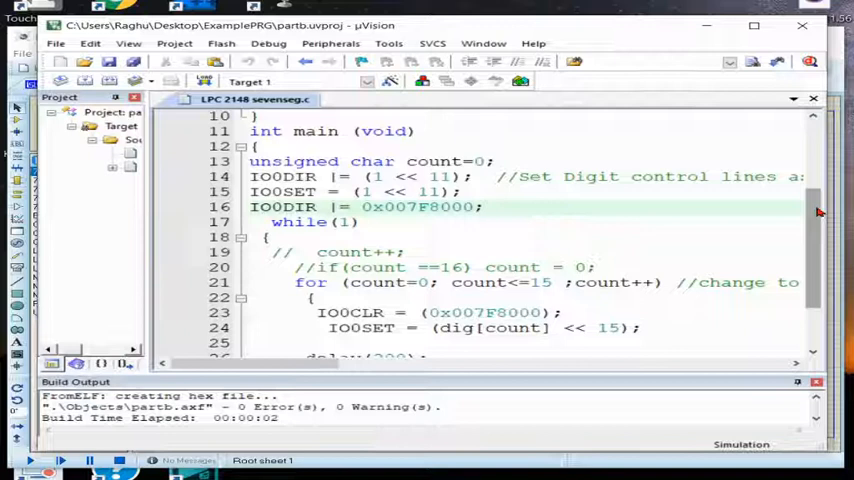
pyautogui.scroll(-3)
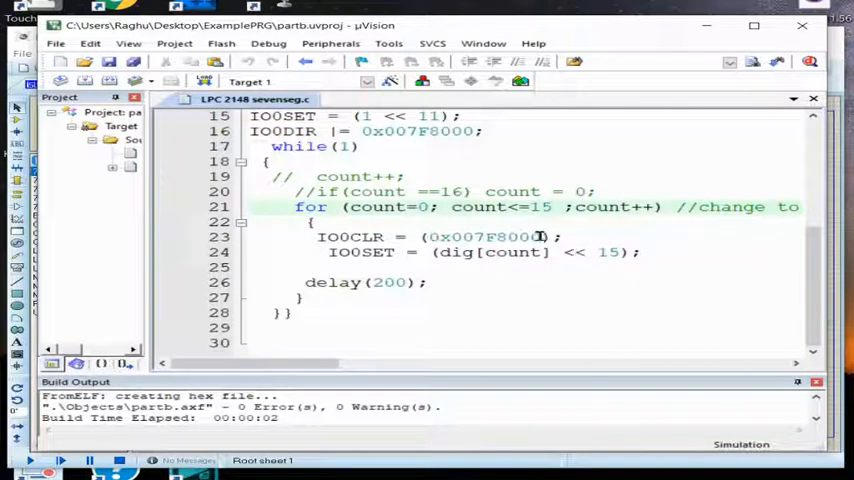
pyautogui.moveTo(512, 262)
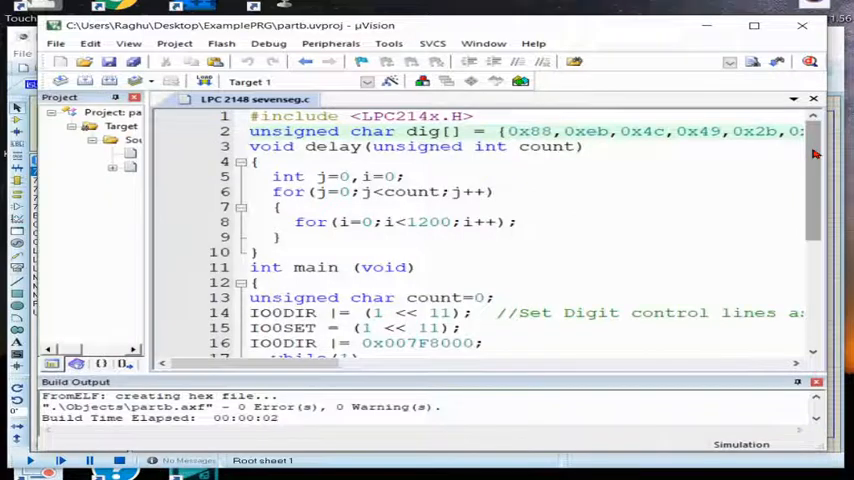
pyautogui.scroll(-3)
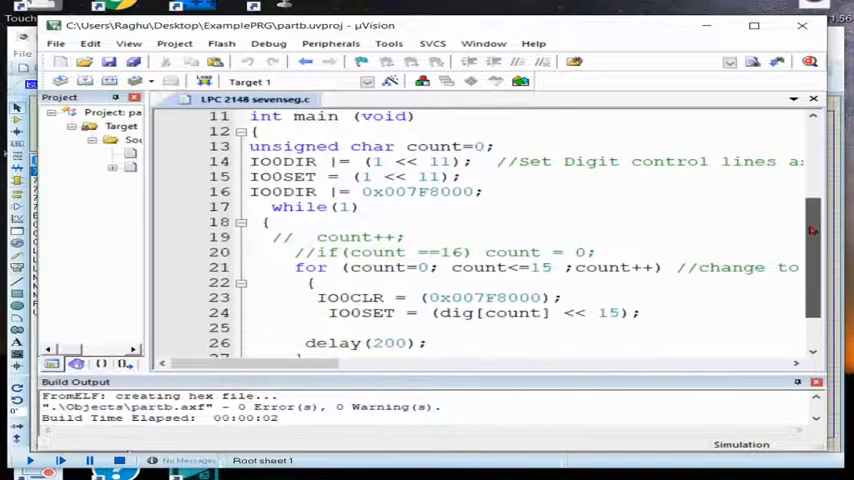
pyautogui.scroll(-3)
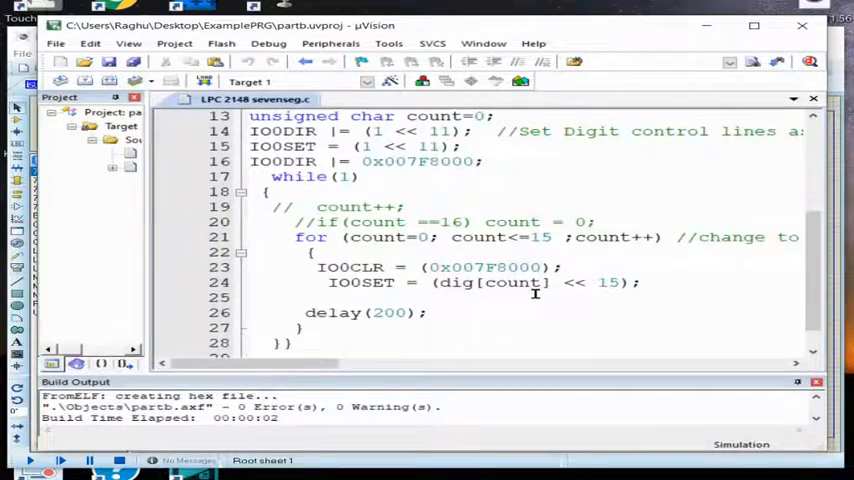
pyautogui.click(528, 296)
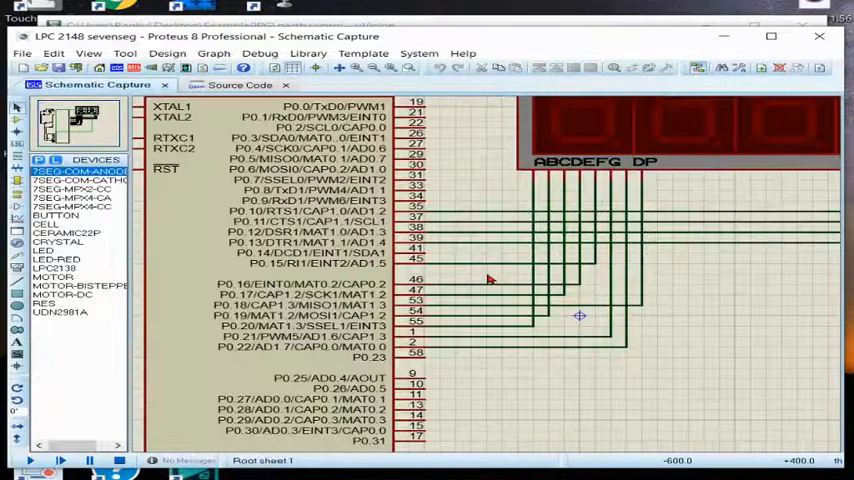
pyautogui.click(384, 360)
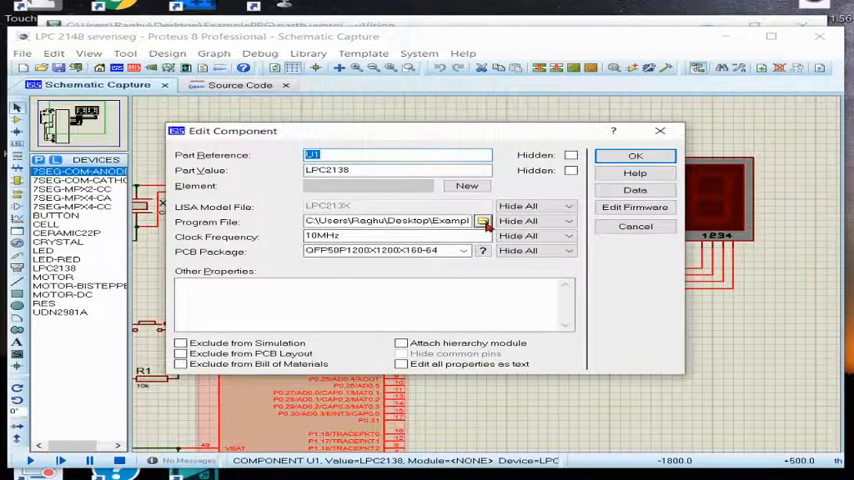
# Step: Assign partb.hex as the program file of microcontroller U1
pyautogui.click(482, 220)
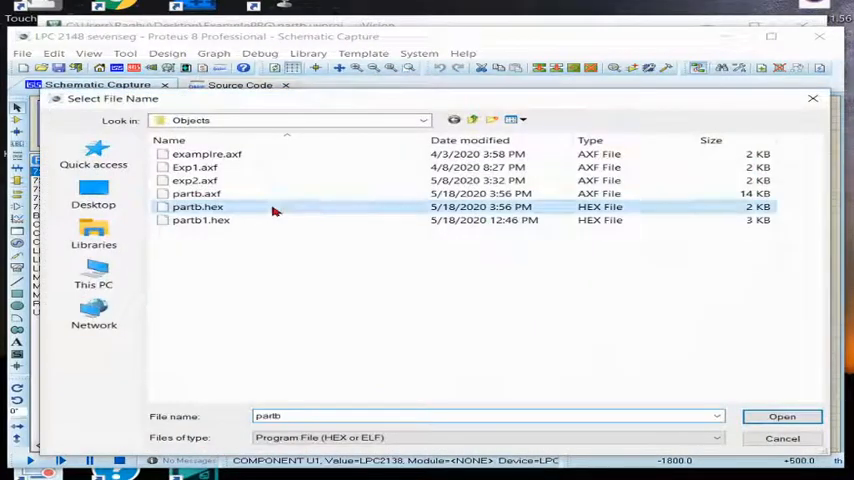
pyautogui.click(782, 416)
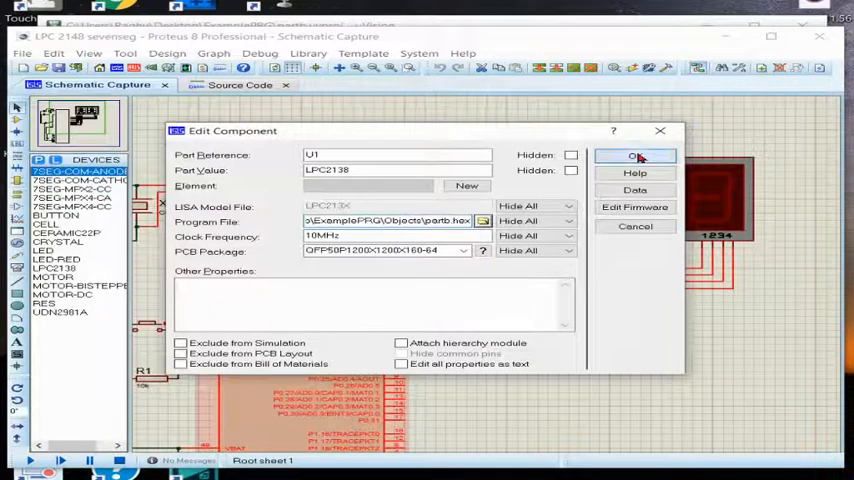
pyautogui.click(632, 156)
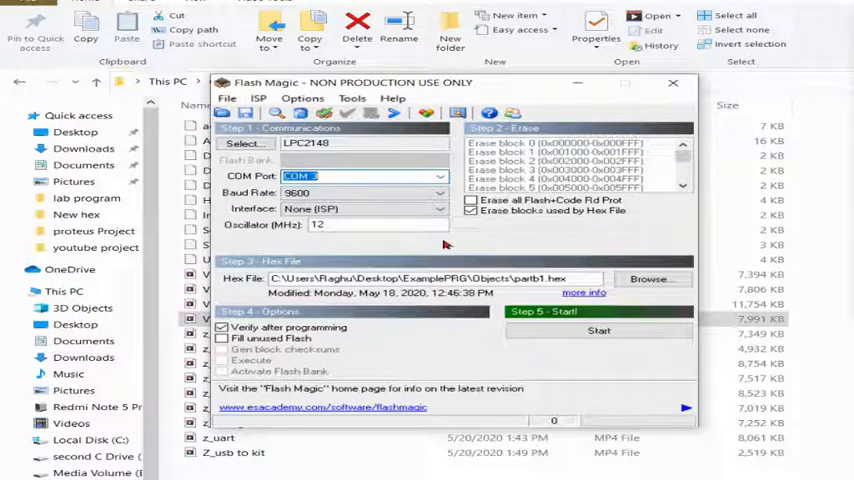
pyautogui.moveTo(364, 224)
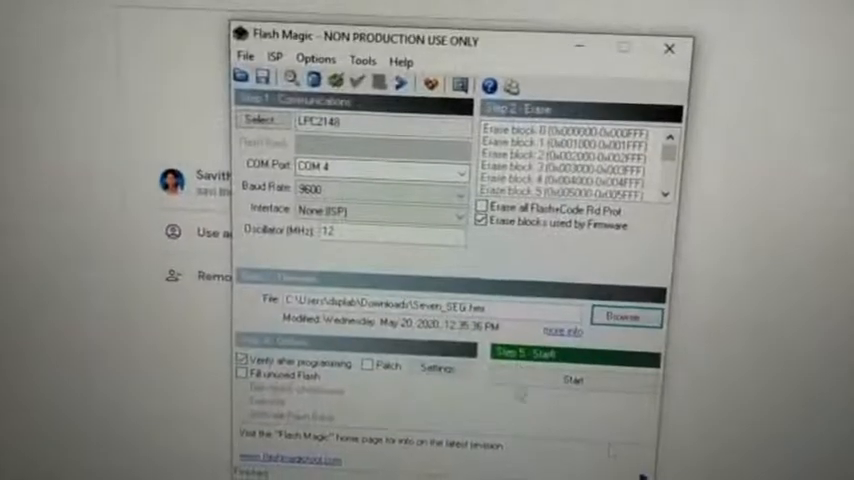
# Step: Start programming the Seven_SEG hex file onto the LPC2148 over COM 4
pyautogui.click(572, 380)
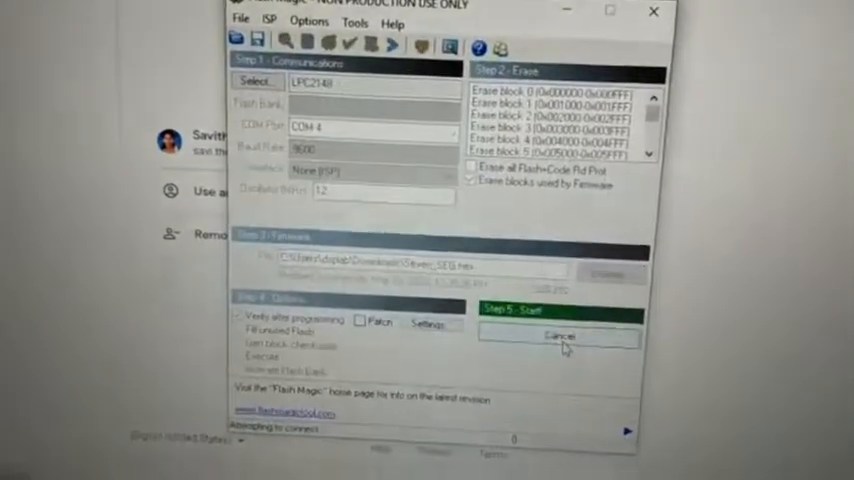